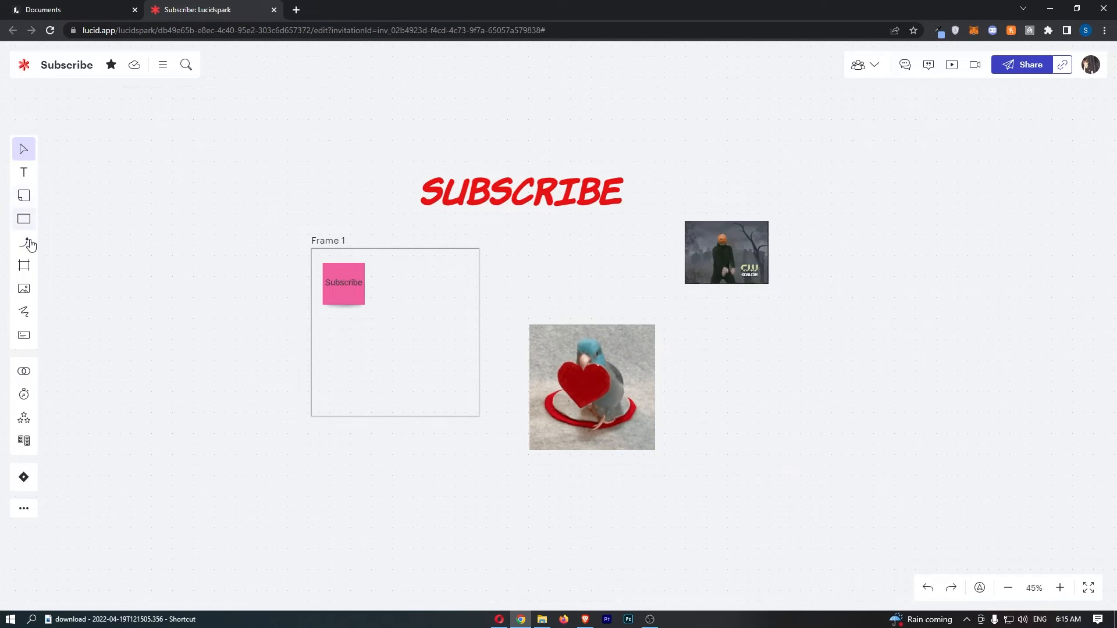
- Draw a thin arrowed connector line from the parrot image to the CW clip image
{"action": "left_click", "coordinate": [24, 243]}
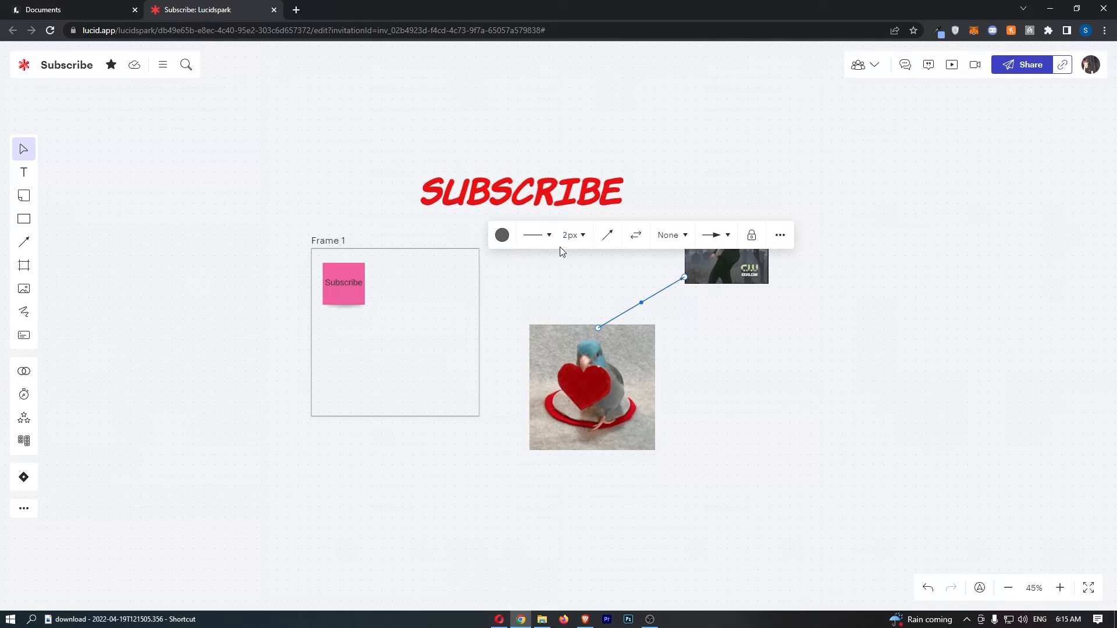
{"action": "left_click", "coordinate": [592, 386]}
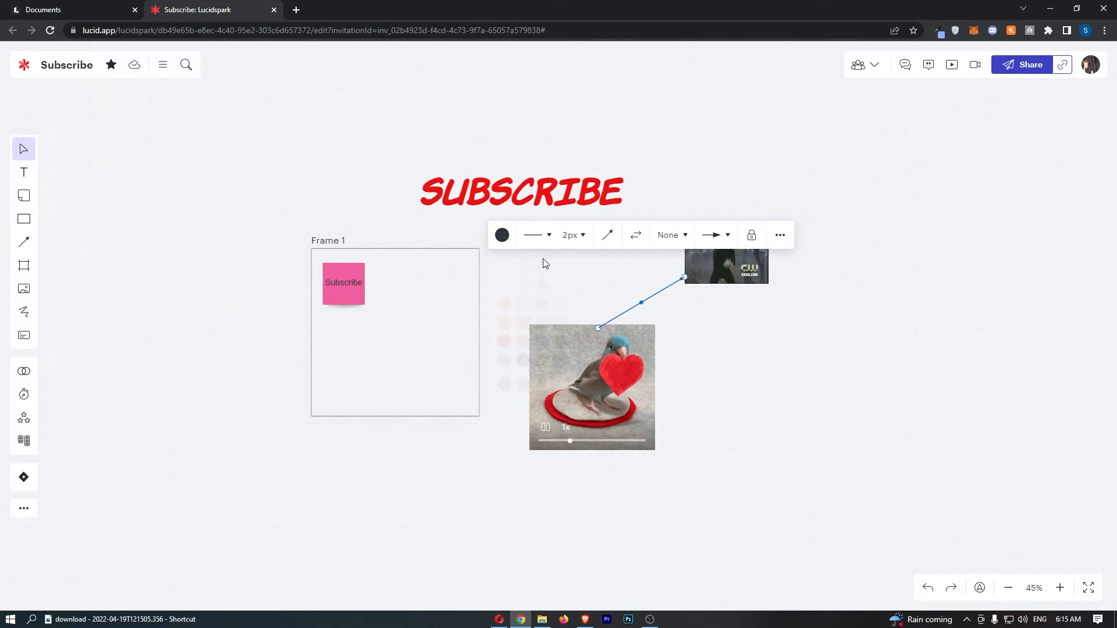
- Set the connector's line width to 8 px from the floating toolbar
{"action": "left_click", "coordinate": [573, 234]}
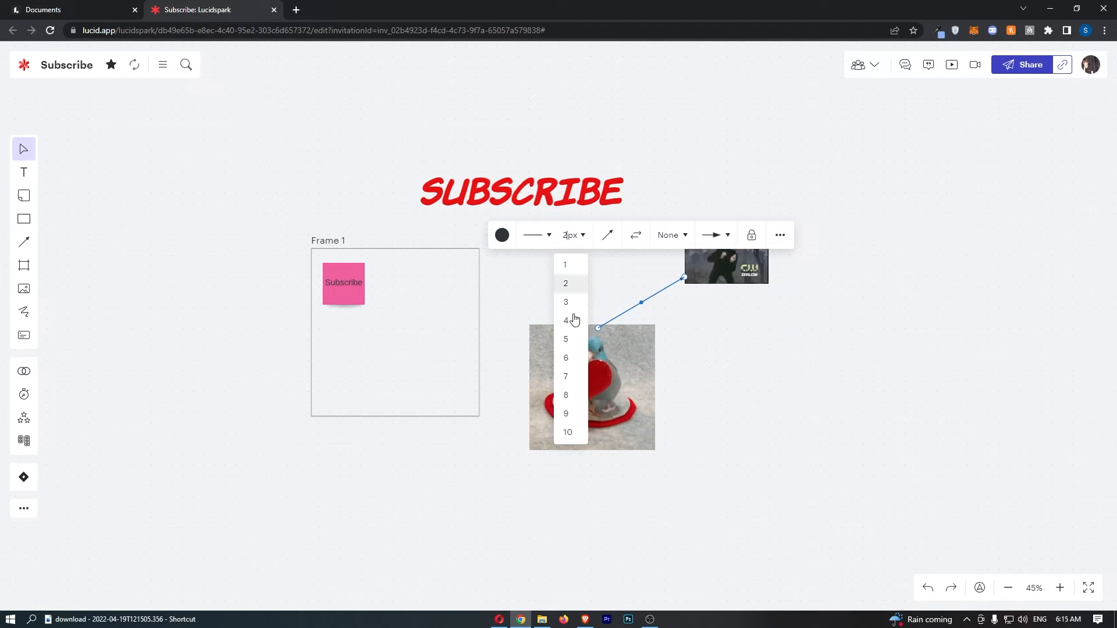
{"action": "left_click", "coordinate": [566, 395]}
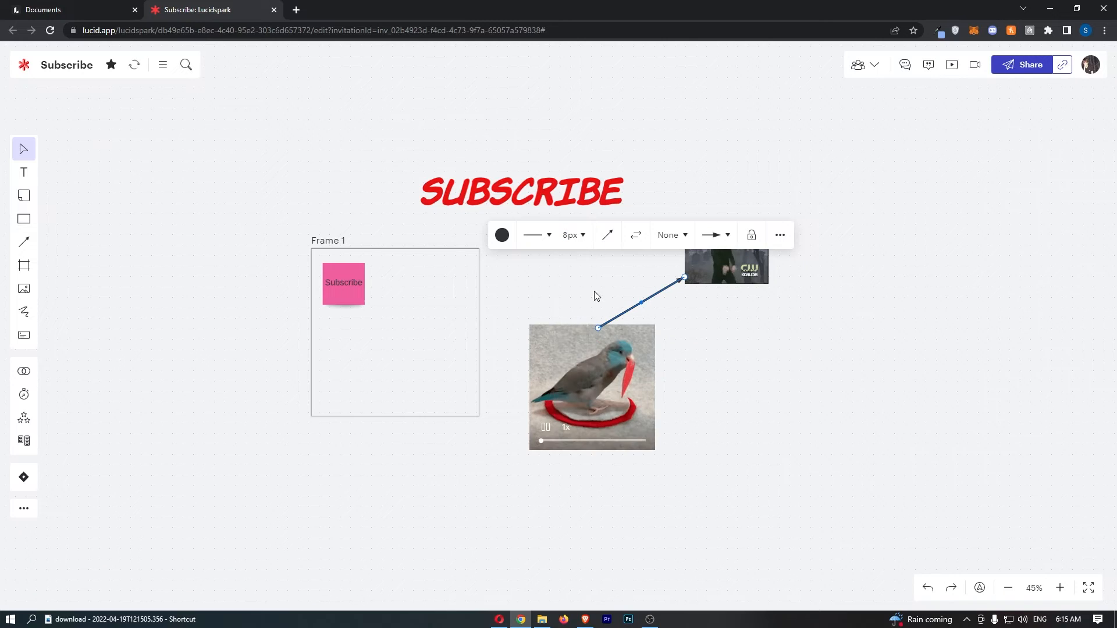
{"action": "left_click", "coordinate": [713, 233]}
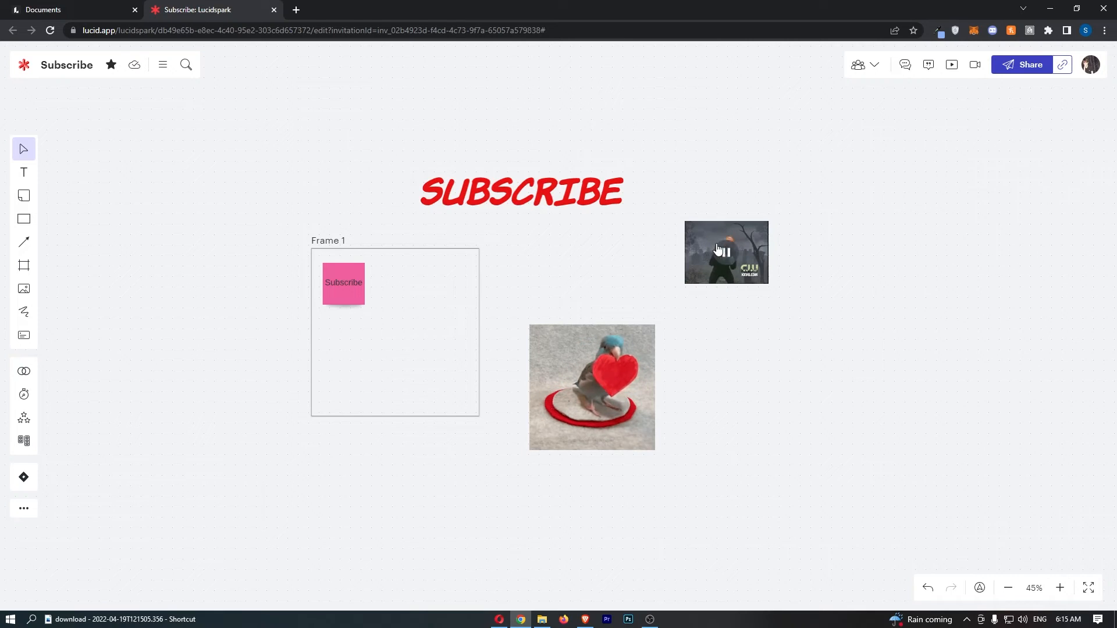
{"action": "mouse_move", "coordinate": [186, 260]}
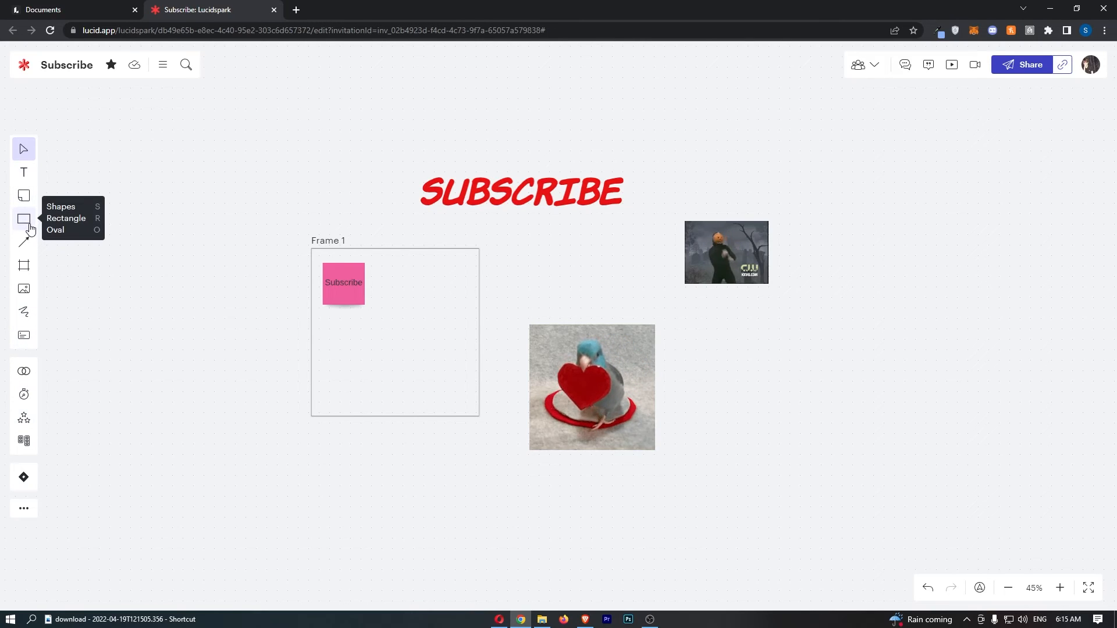
- Place an orange block arrow above the parrot image pointing toward the CW clip image
{"action": "left_click", "coordinate": [23, 219]}
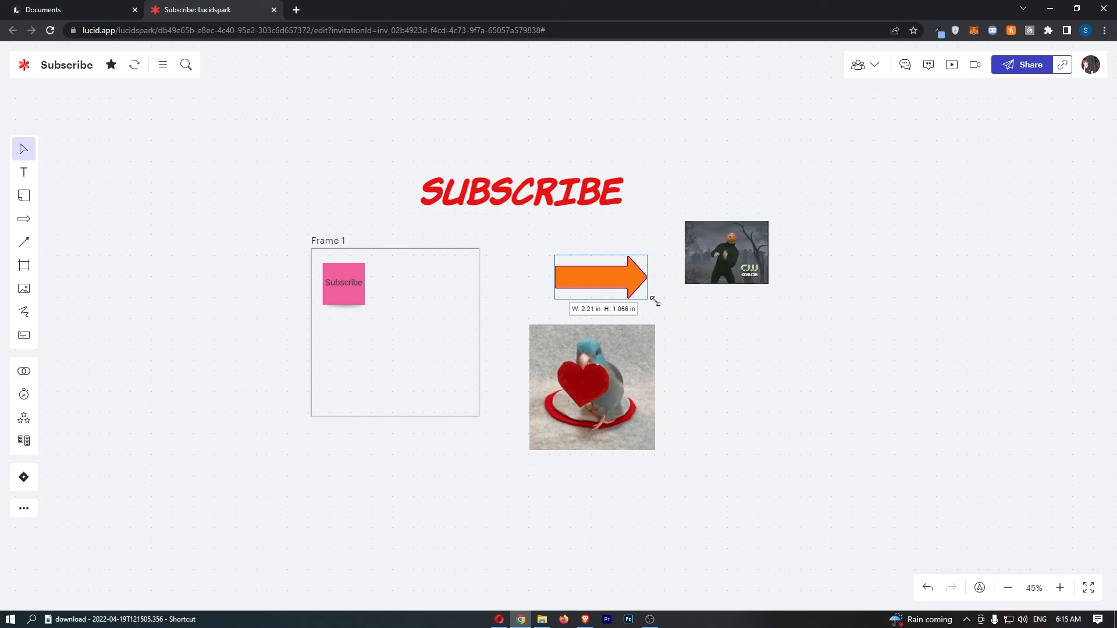
{"action": "left_click", "coordinate": [600, 278]}
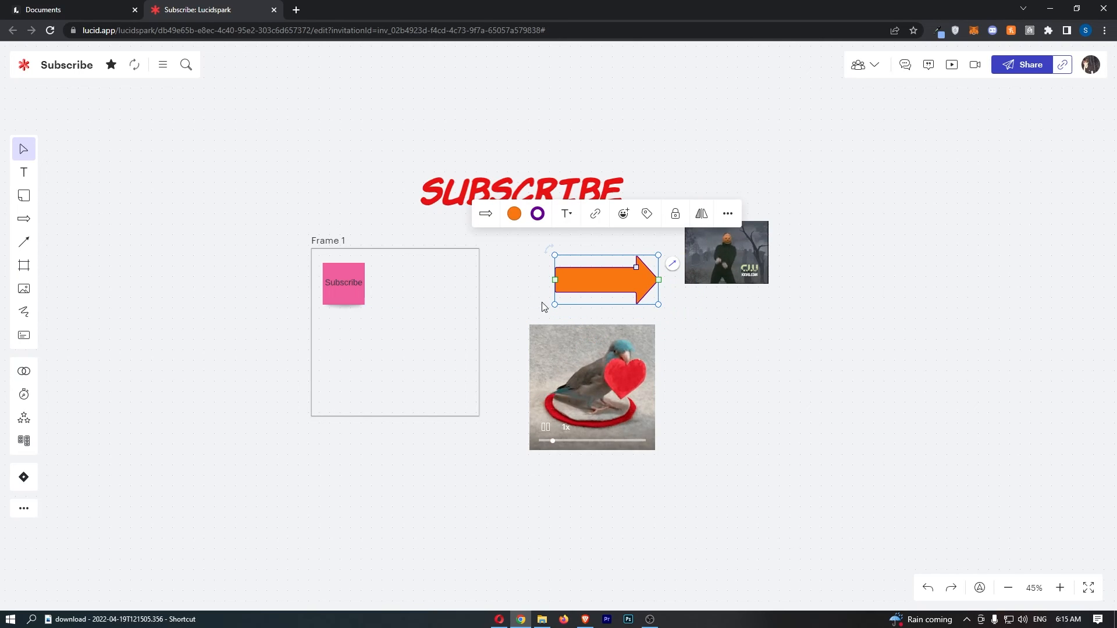